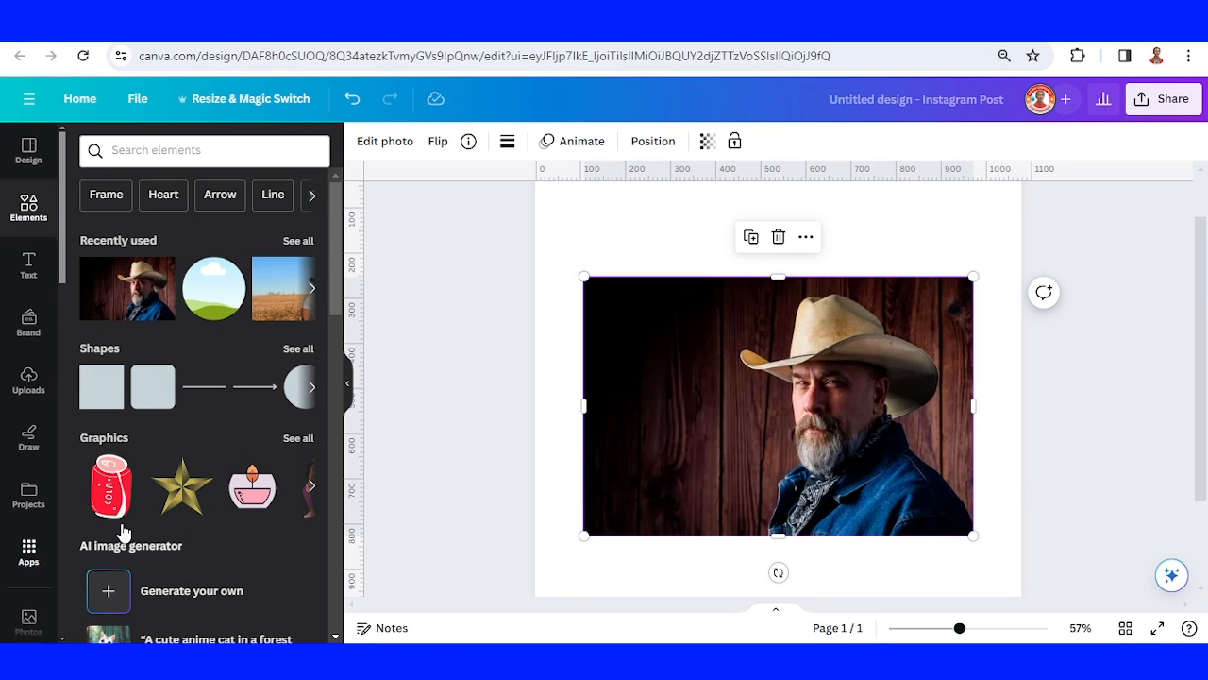
# - Find the Avatarify app and use it to replace the cowboy photo with an avatar
pyautogui.click(27, 552)
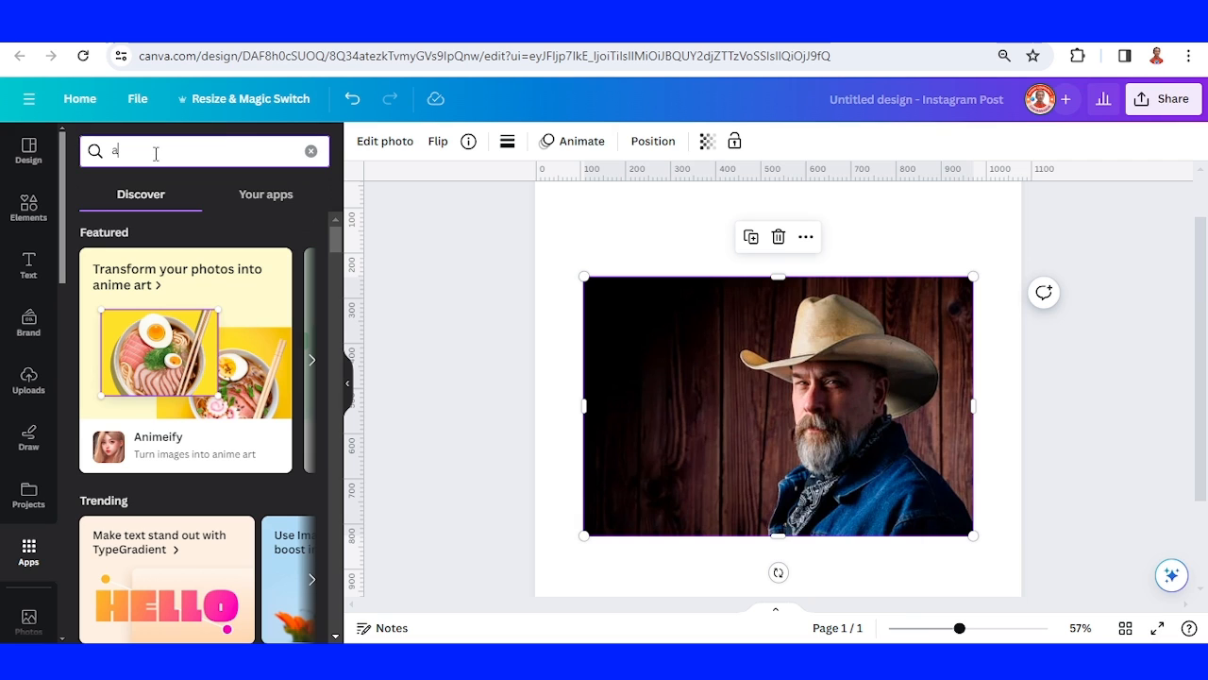
pyautogui.write('vatarify')
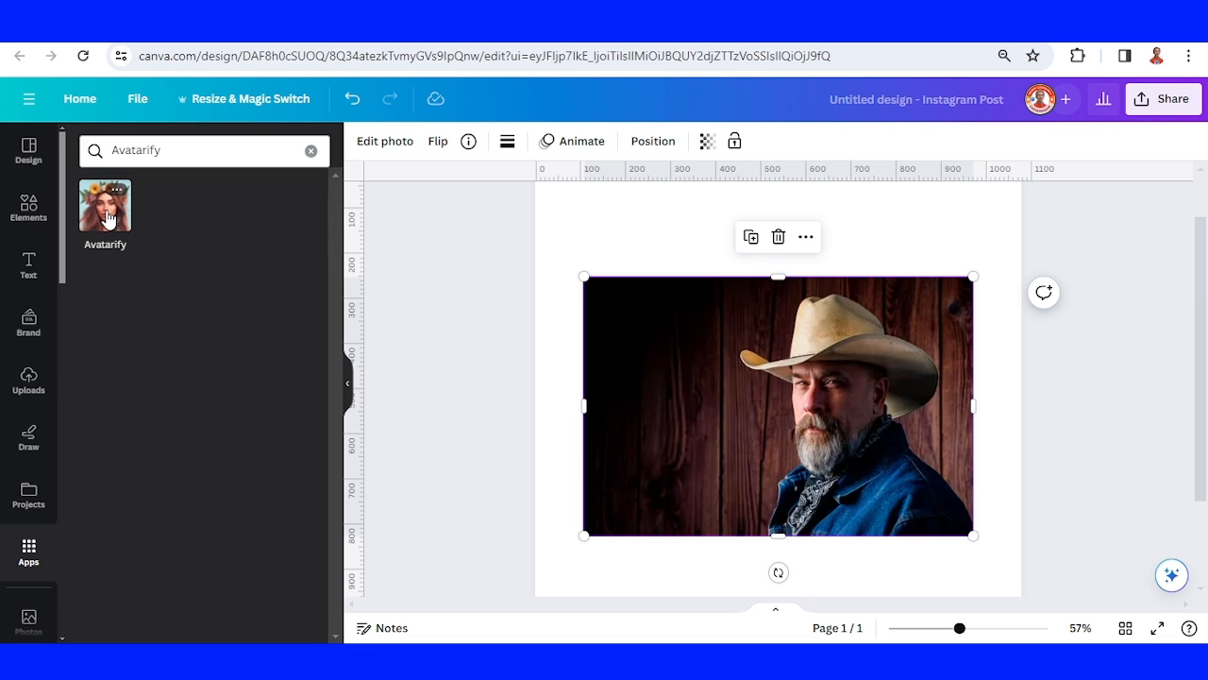
pyautogui.click(106, 204)
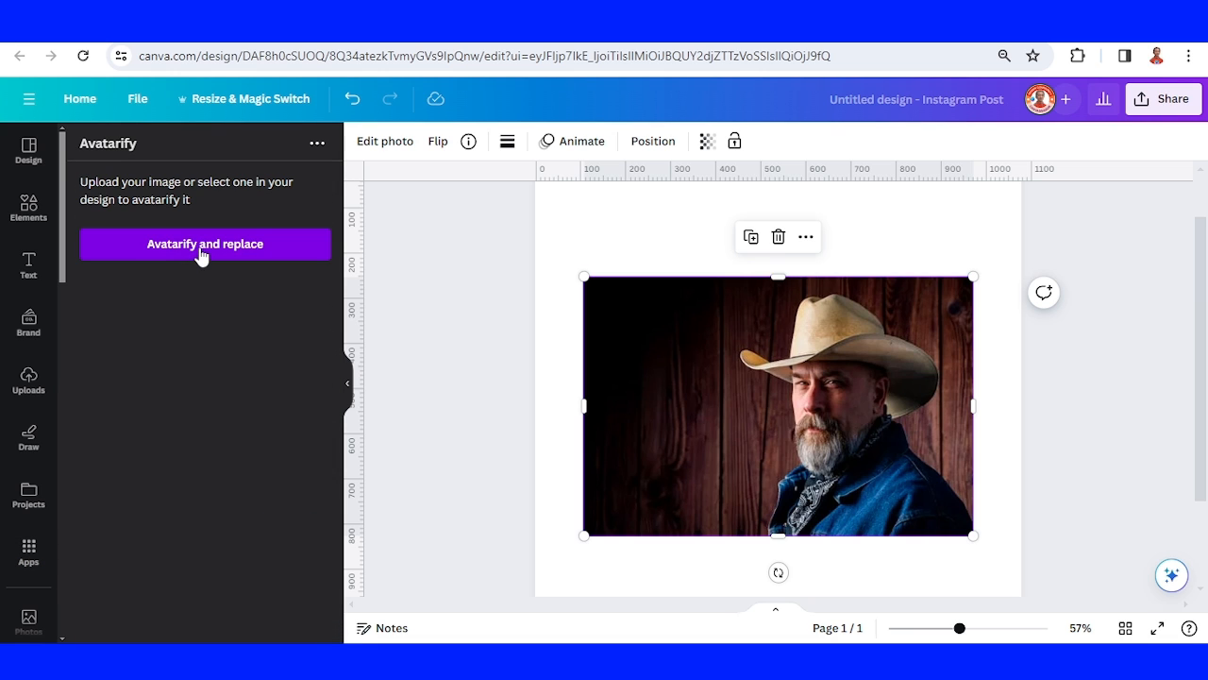
pyautogui.click(204, 244)
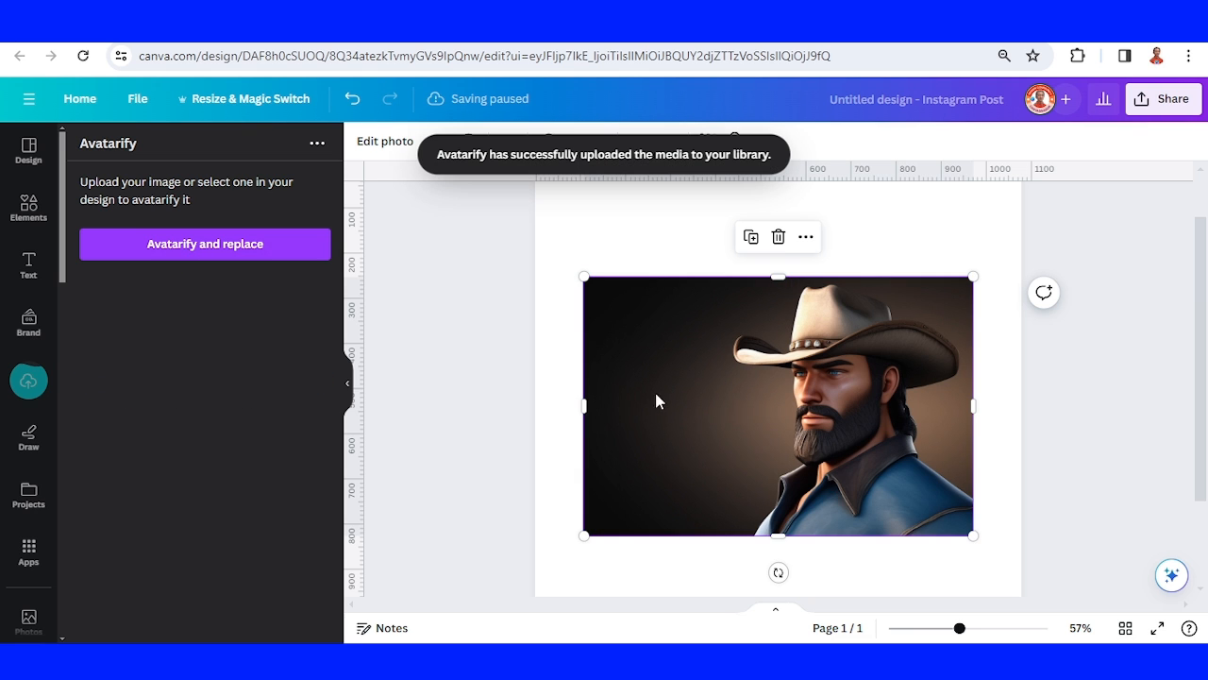
# - Remove the avatar's dark backdrop with BG Remover, leaving the cowboy on white
pyautogui.click(385, 142)
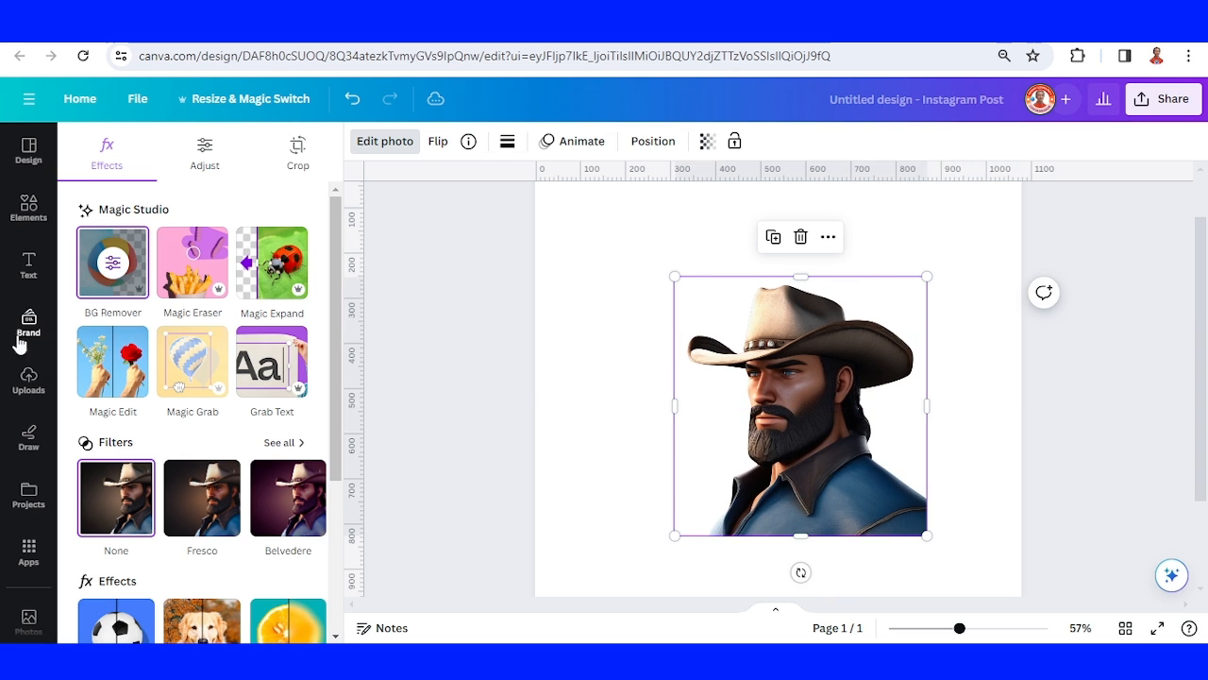
pyautogui.click(28, 207)
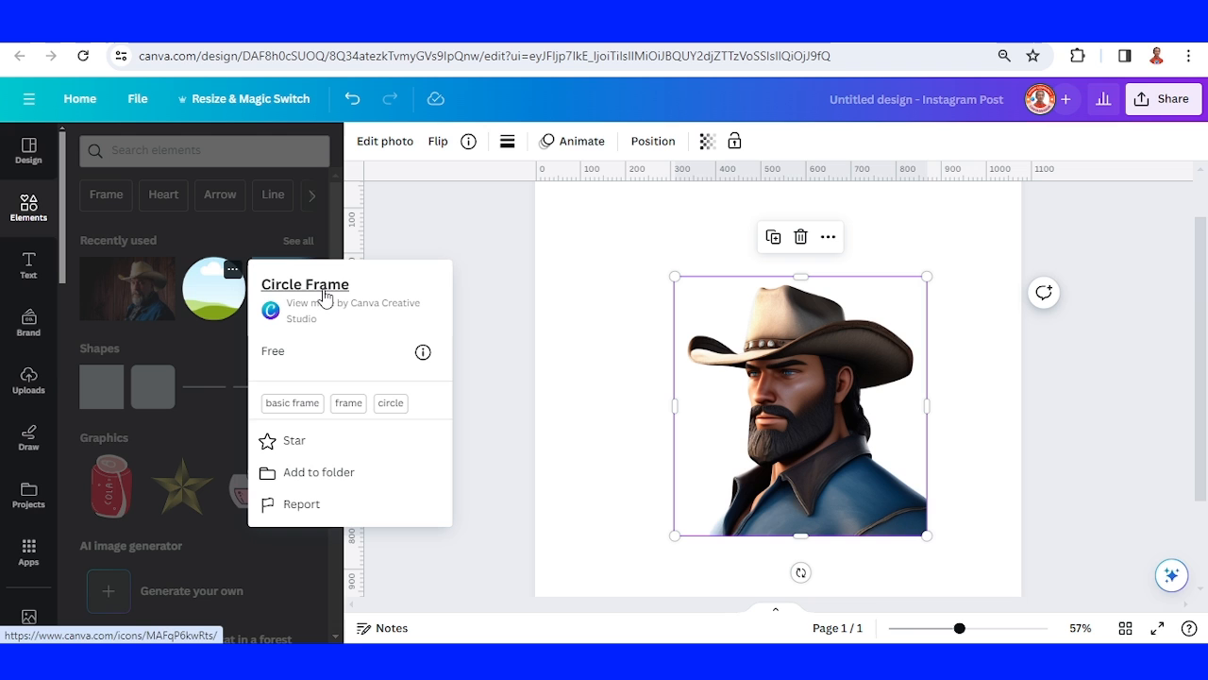
pyautogui.moveTo(206, 300)
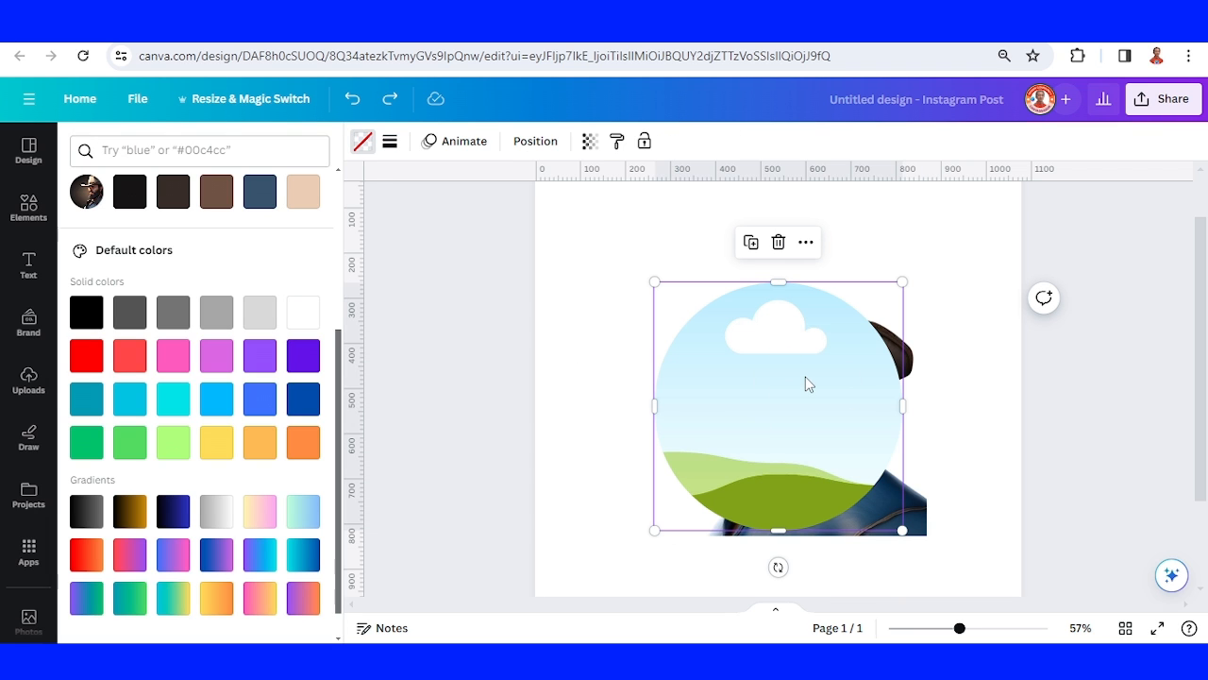
pyautogui.moveTo(713, 446)
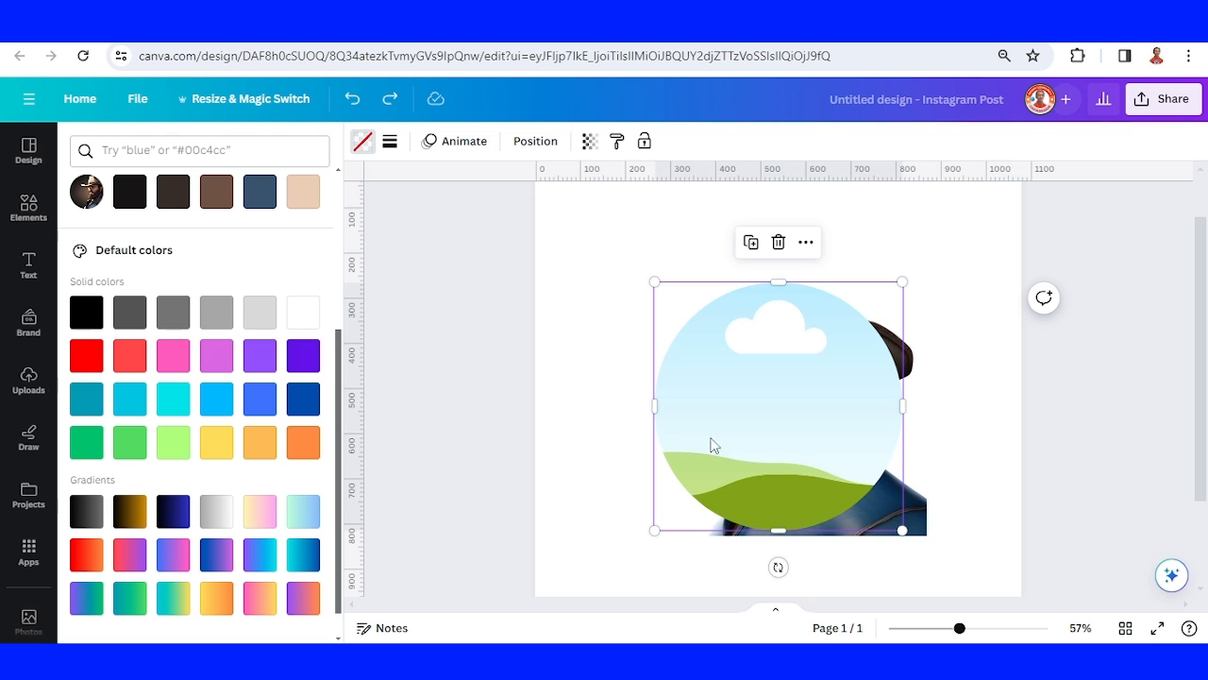
# - Fill the circle frame over the avatar with solid purple
pyautogui.click(260, 355)
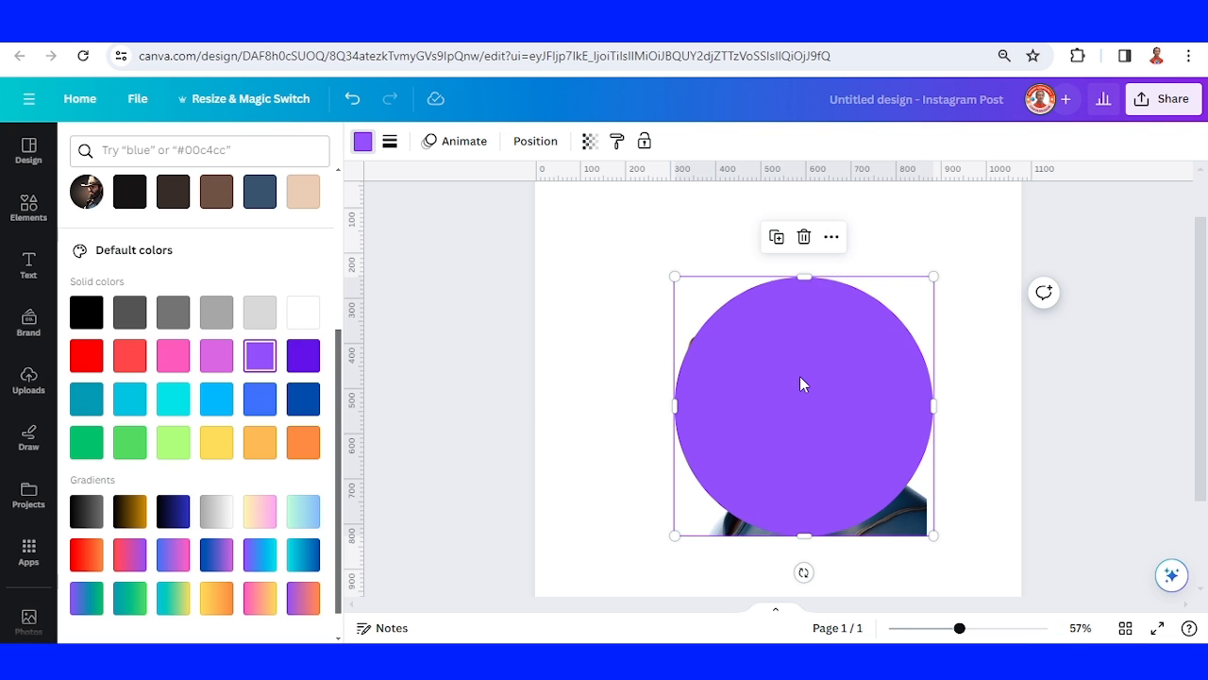
# - Send the purple circle behind the cowboy avatar
pyautogui.rightClick(802, 385)
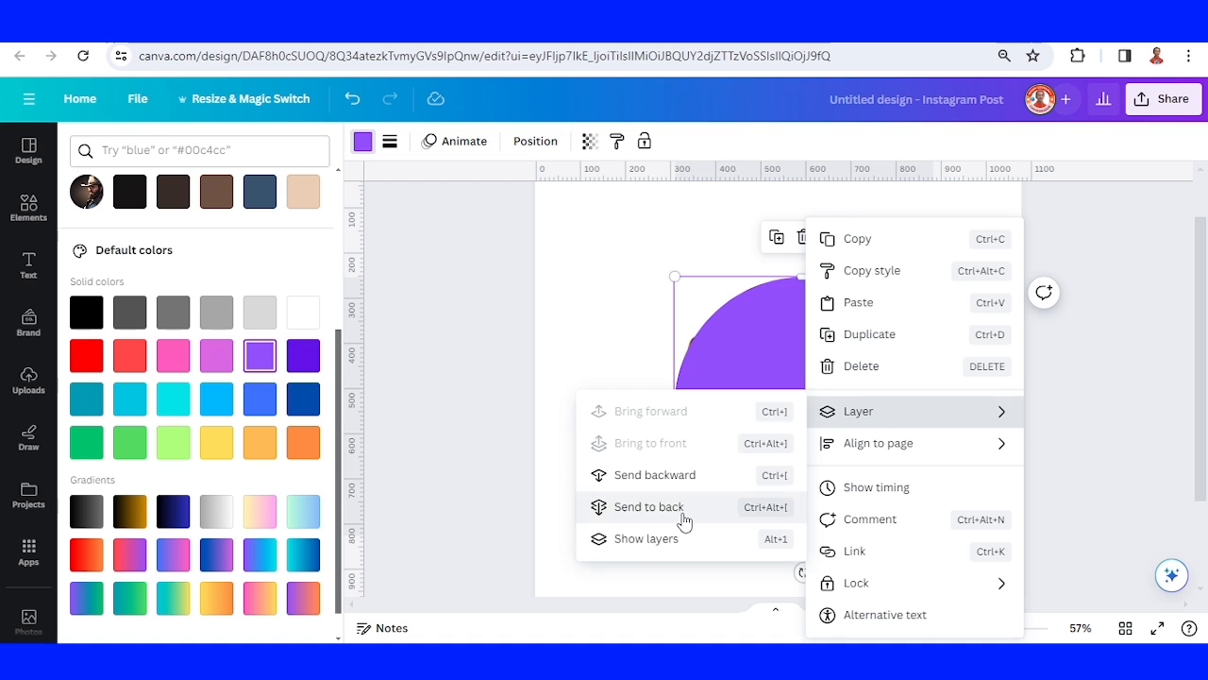
pyautogui.click(649, 506)
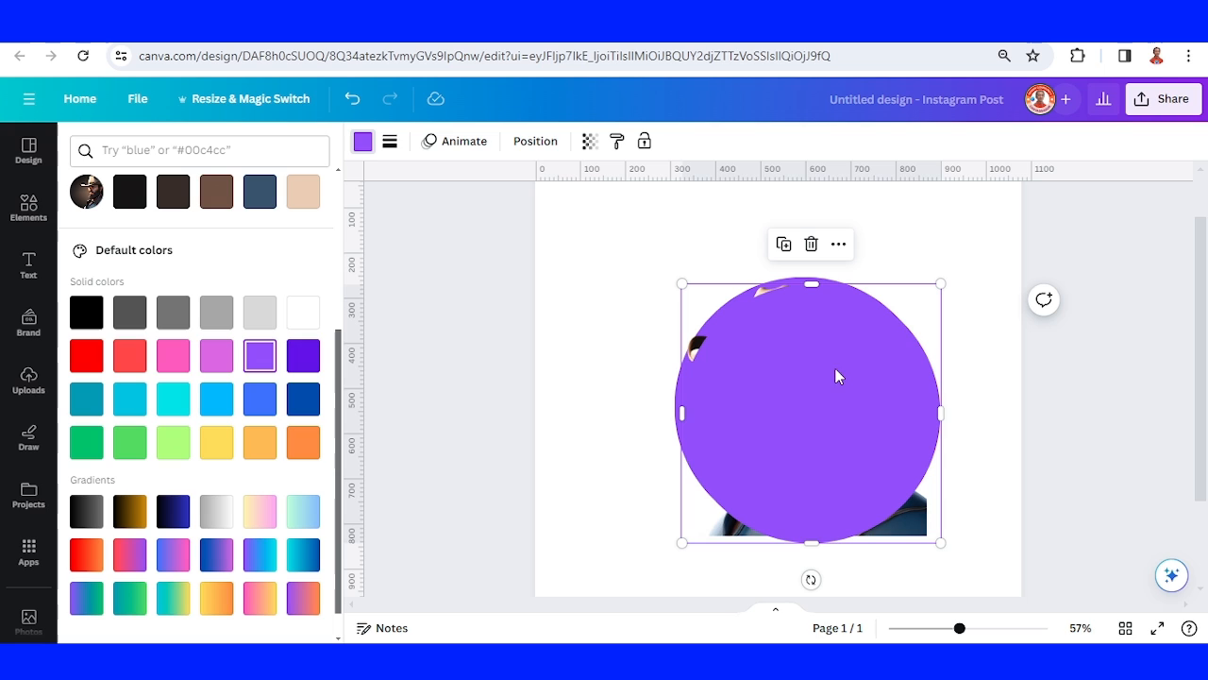
pyautogui.moveTo(929, 323)
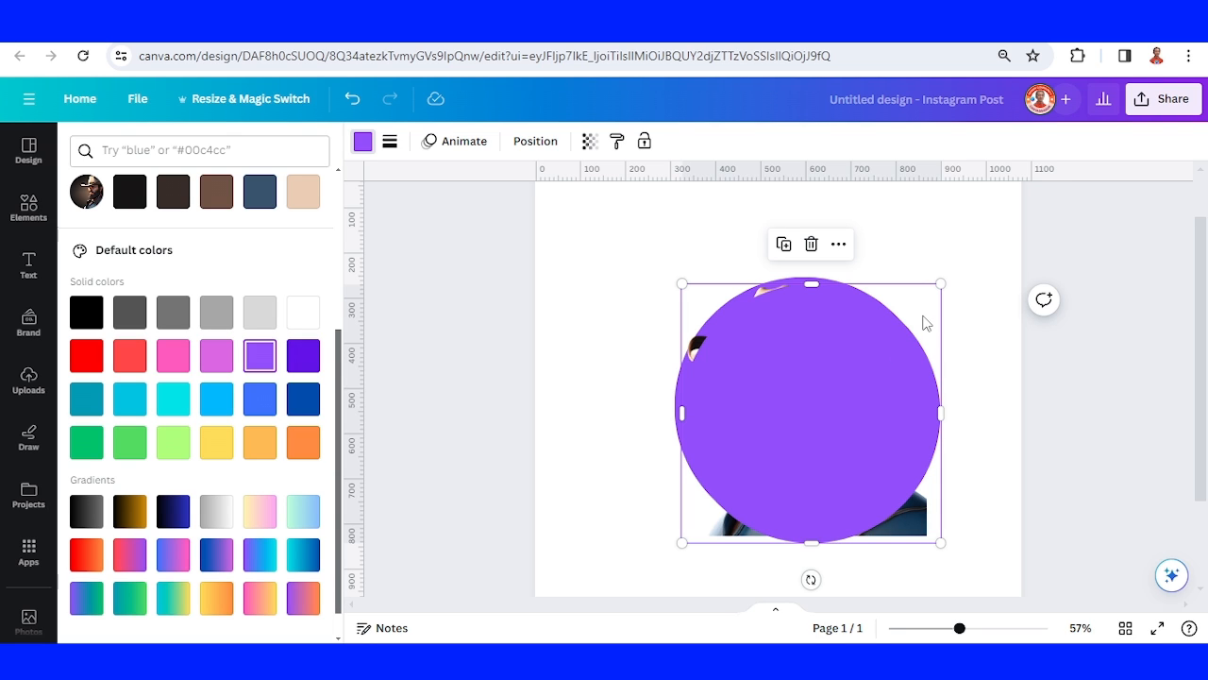
pyautogui.moveTo(921, 342)
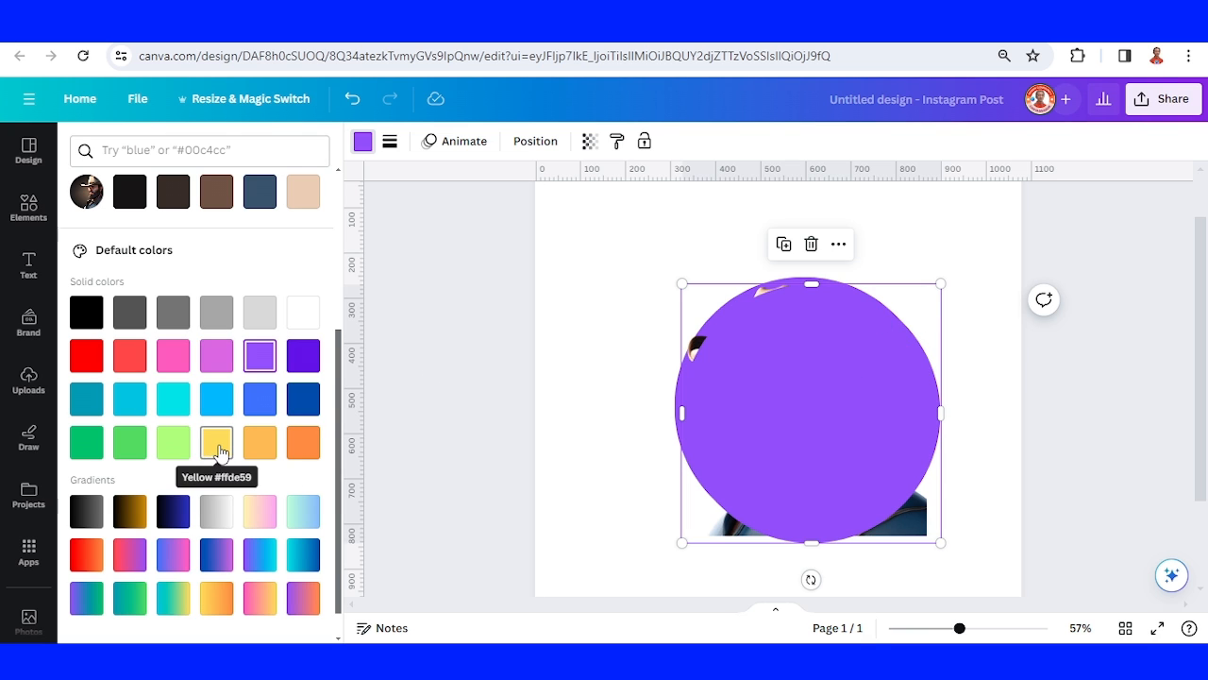
# - Recolour the copied circle yellow, shrink it and move it toward the lower right
pyautogui.click(215, 441)
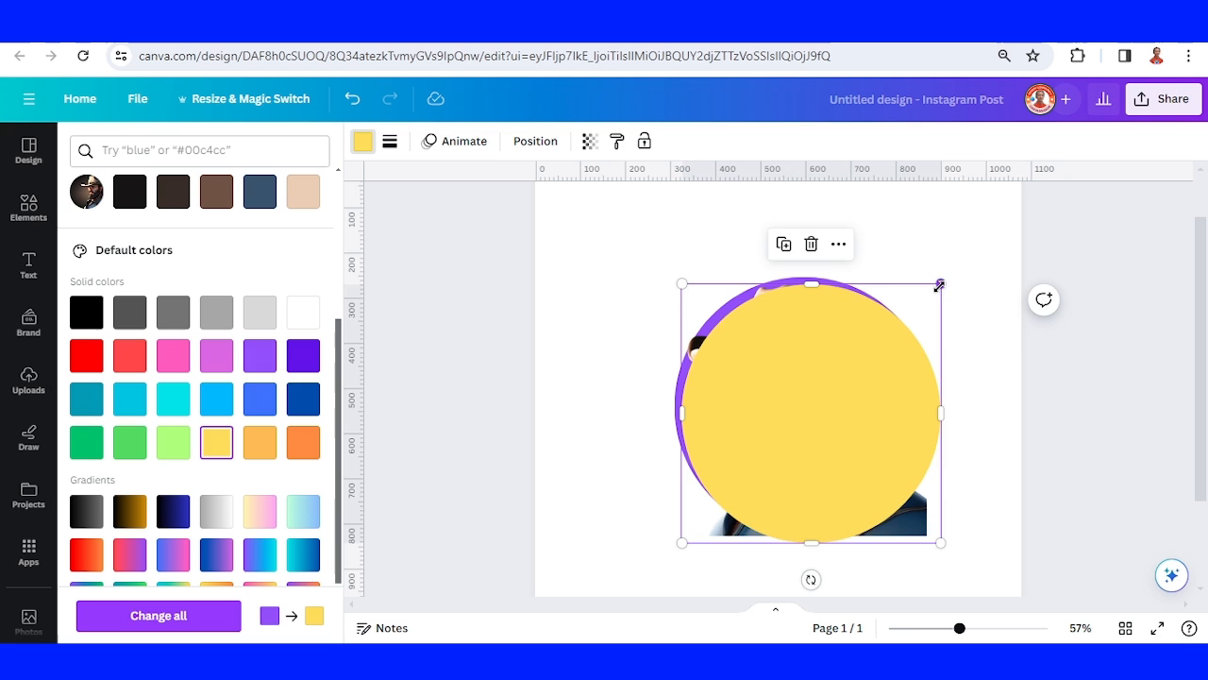
pyautogui.moveTo(940, 285); pyautogui.dragTo(891, 349)
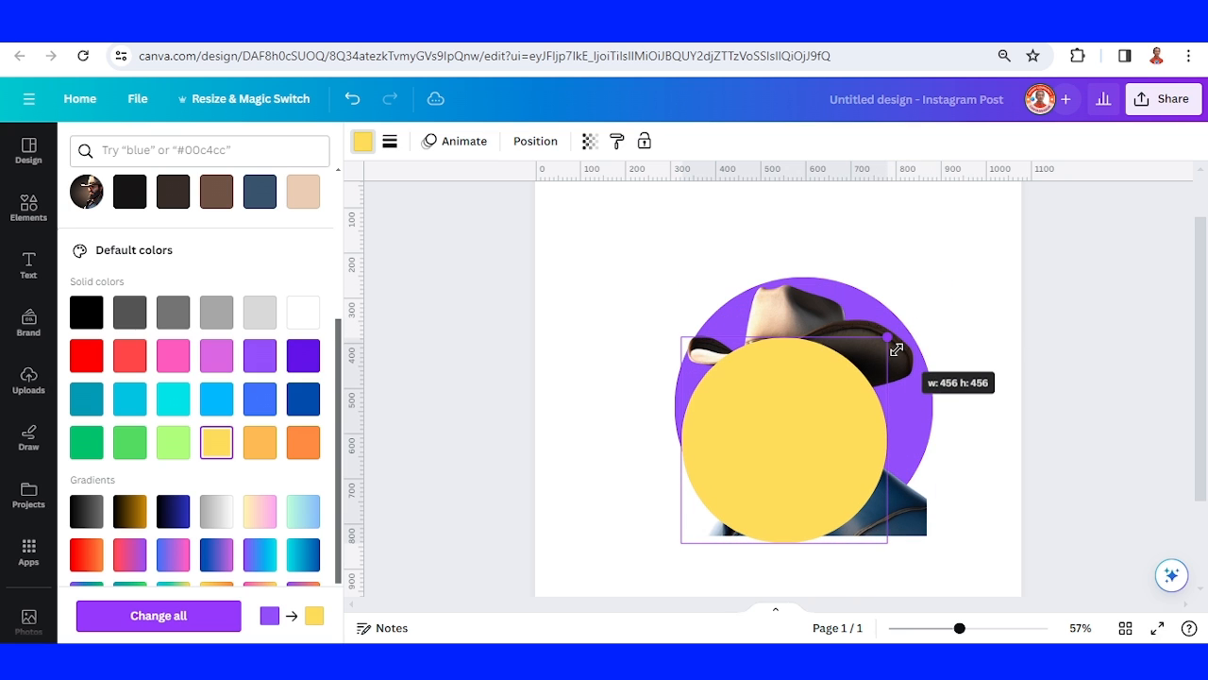
pyautogui.moveTo(784, 435); pyautogui.dragTo(846, 420)
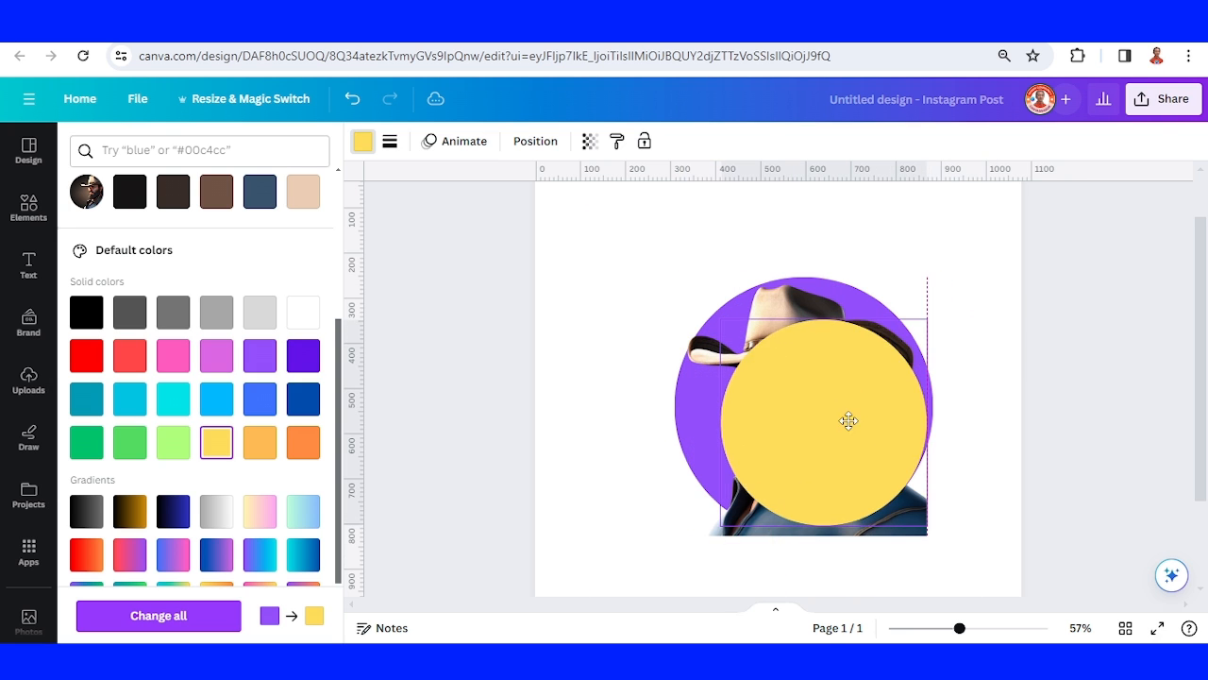
pyautogui.click(846, 421)
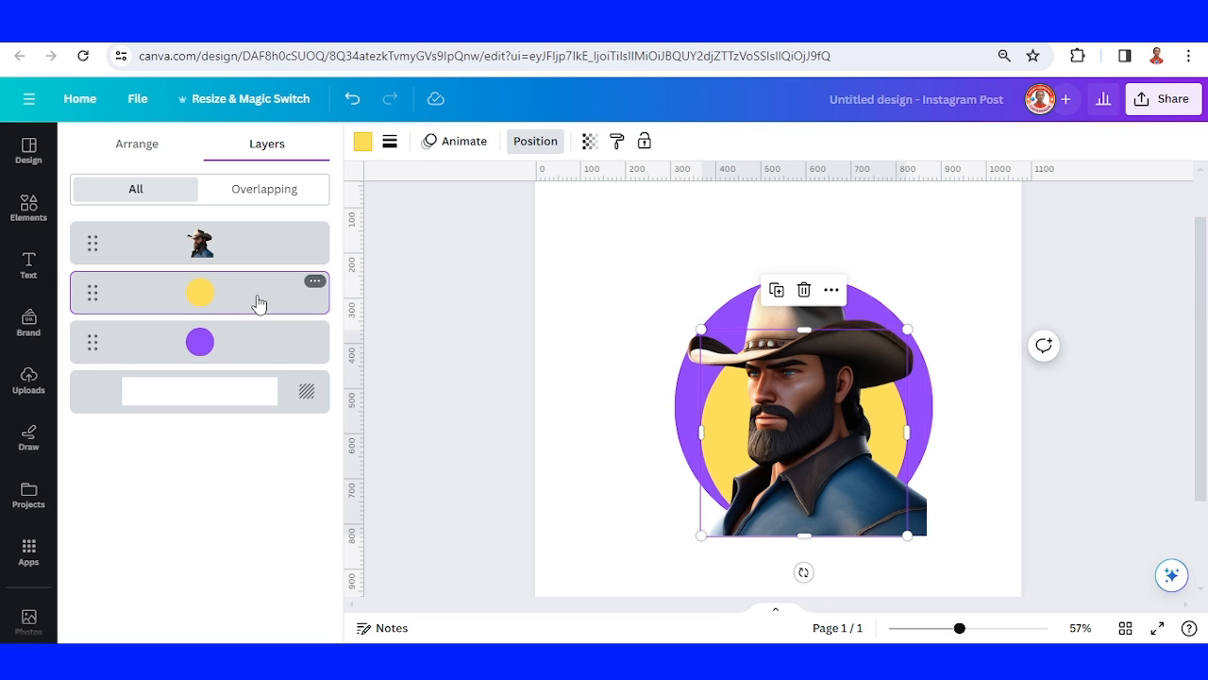
pyautogui.moveTo(260, 313)
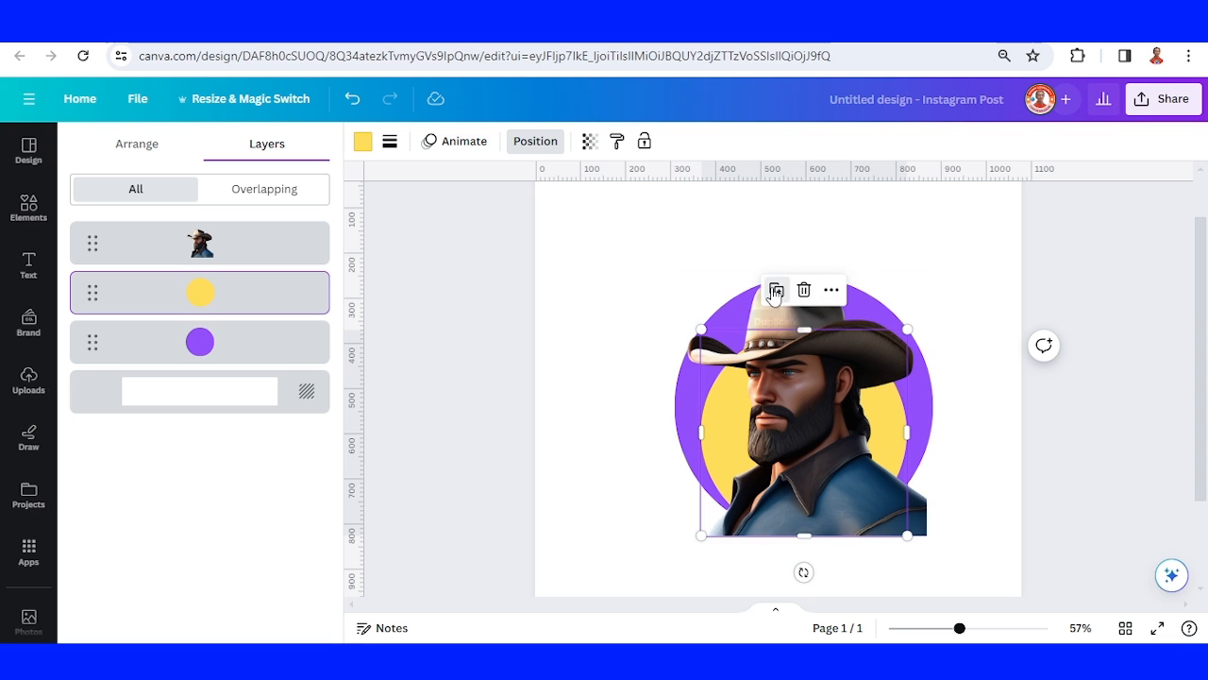
# - Duplicate the yellow circle above the avatar and select the avatar layer
pyautogui.click(775, 291)
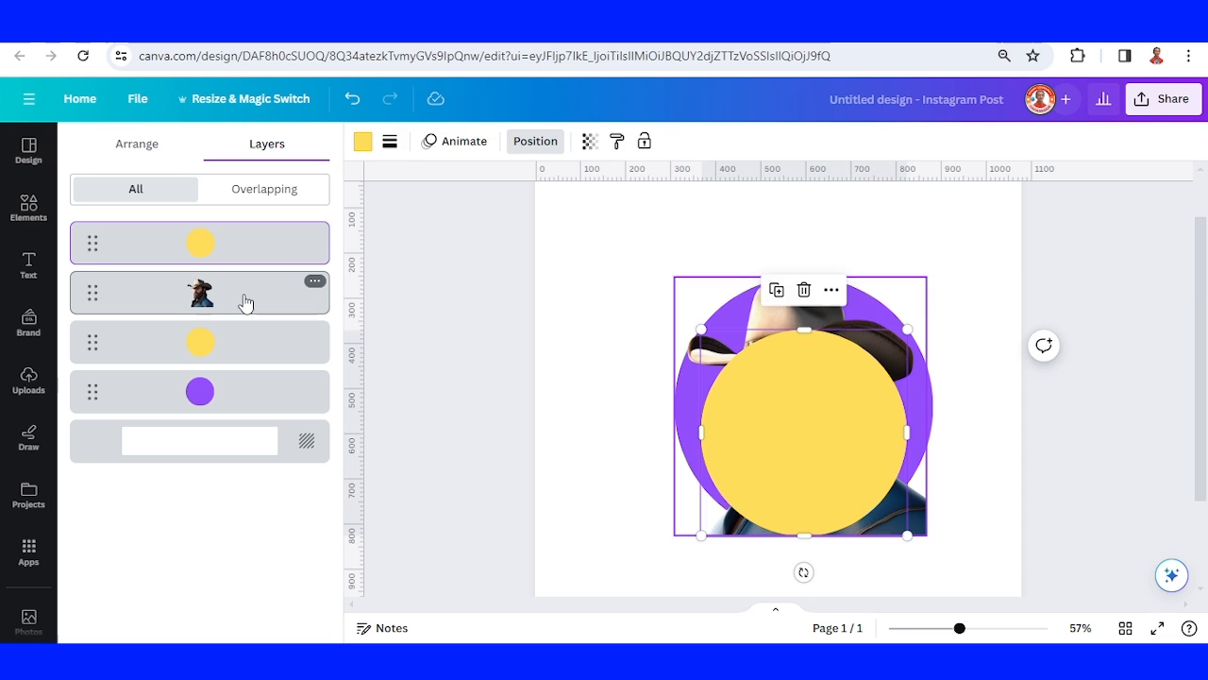
pyautogui.click(200, 293)
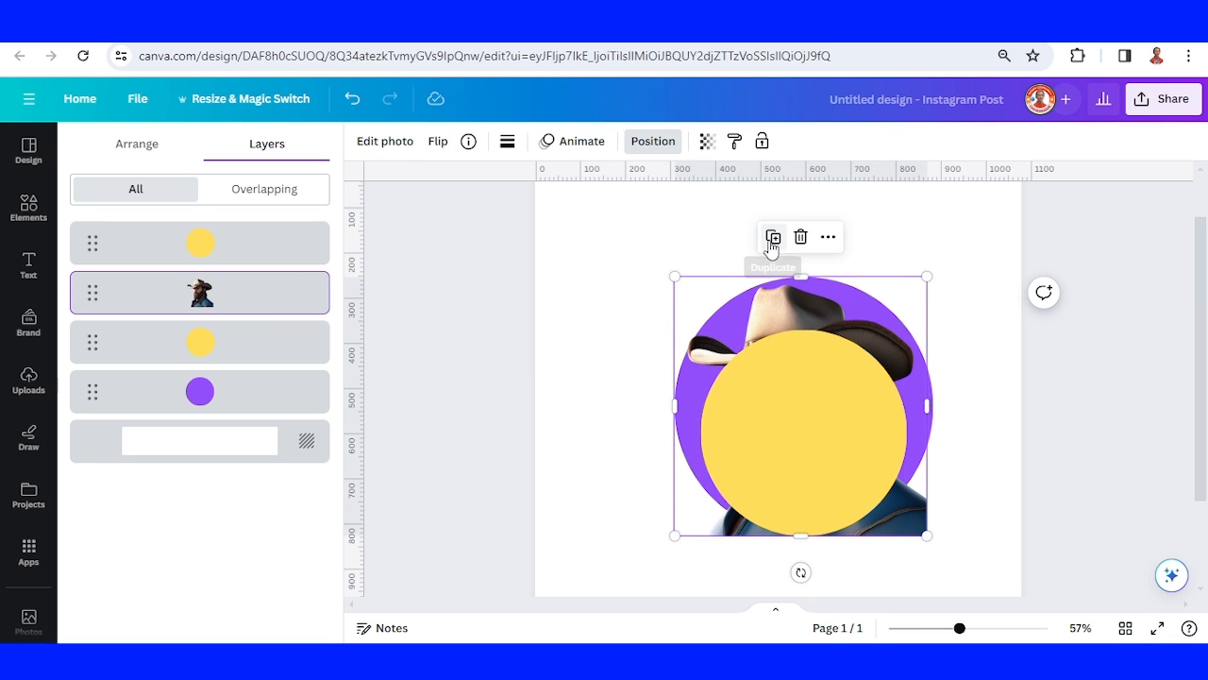
# - Duplicate the cowboy avatar, shift the copy up and crop it to the hat area
pyautogui.click(772, 238)
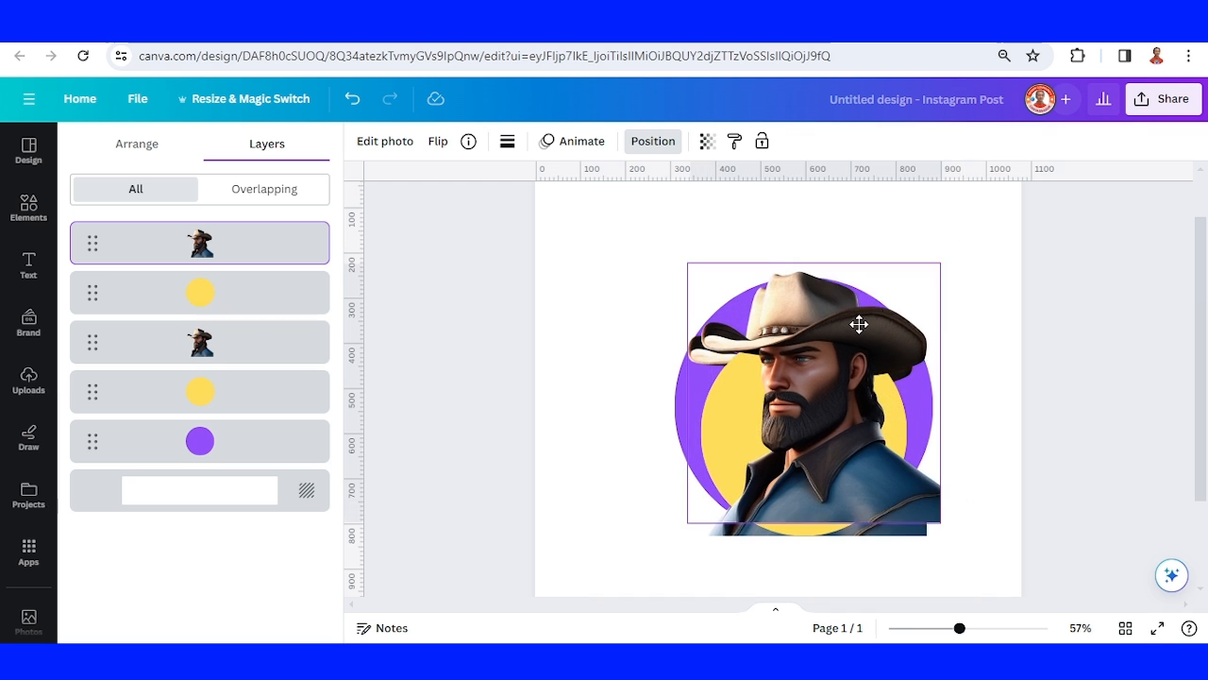
pyautogui.moveTo(860, 324); pyautogui.dragTo(850, 355)
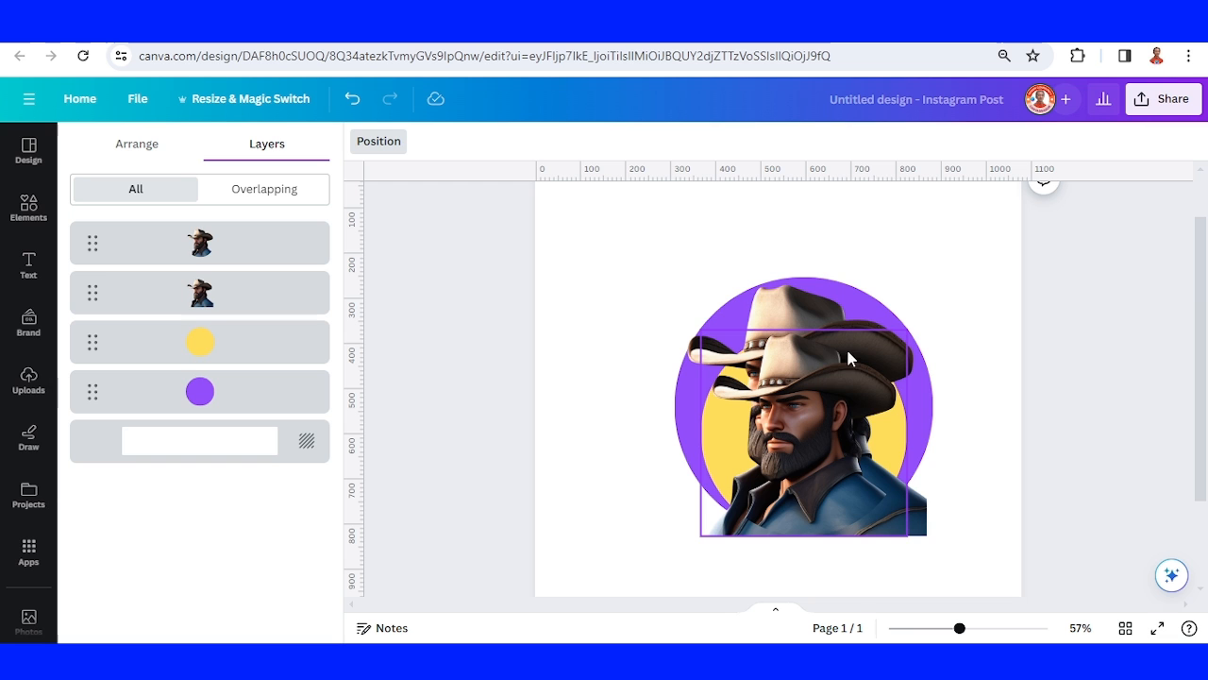
pyautogui.moveTo(827, 417)
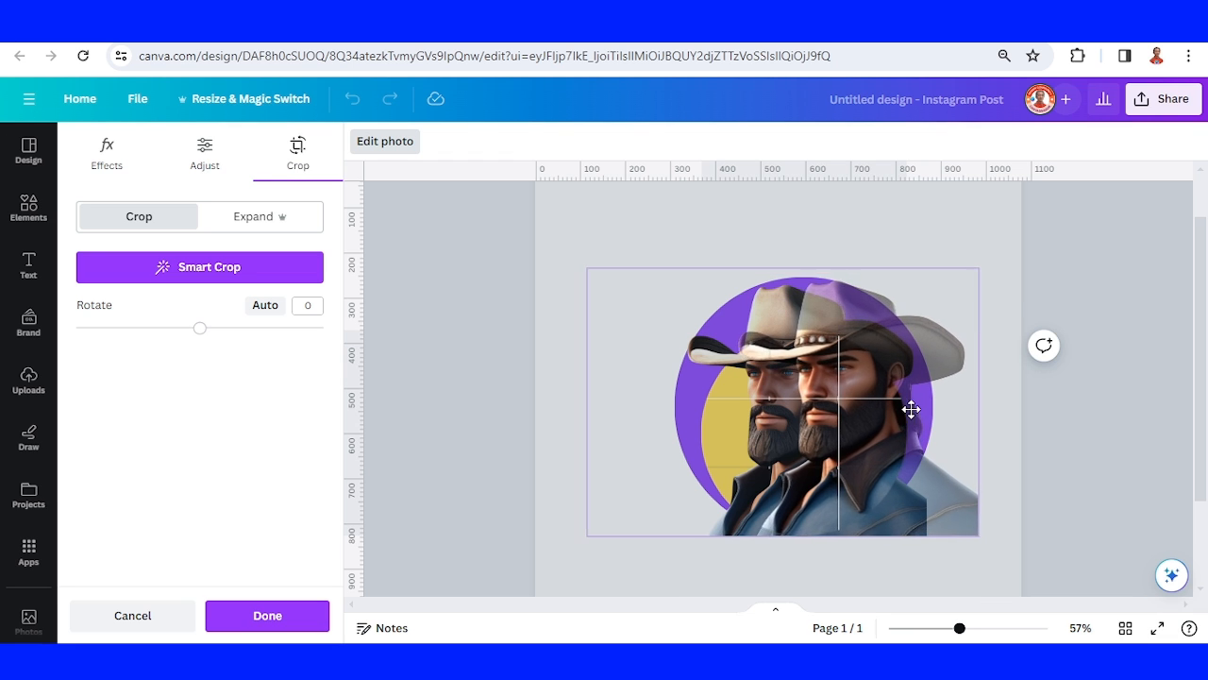
pyautogui.moveTo(910, 408); pyautogui.dragTo(891, 408)
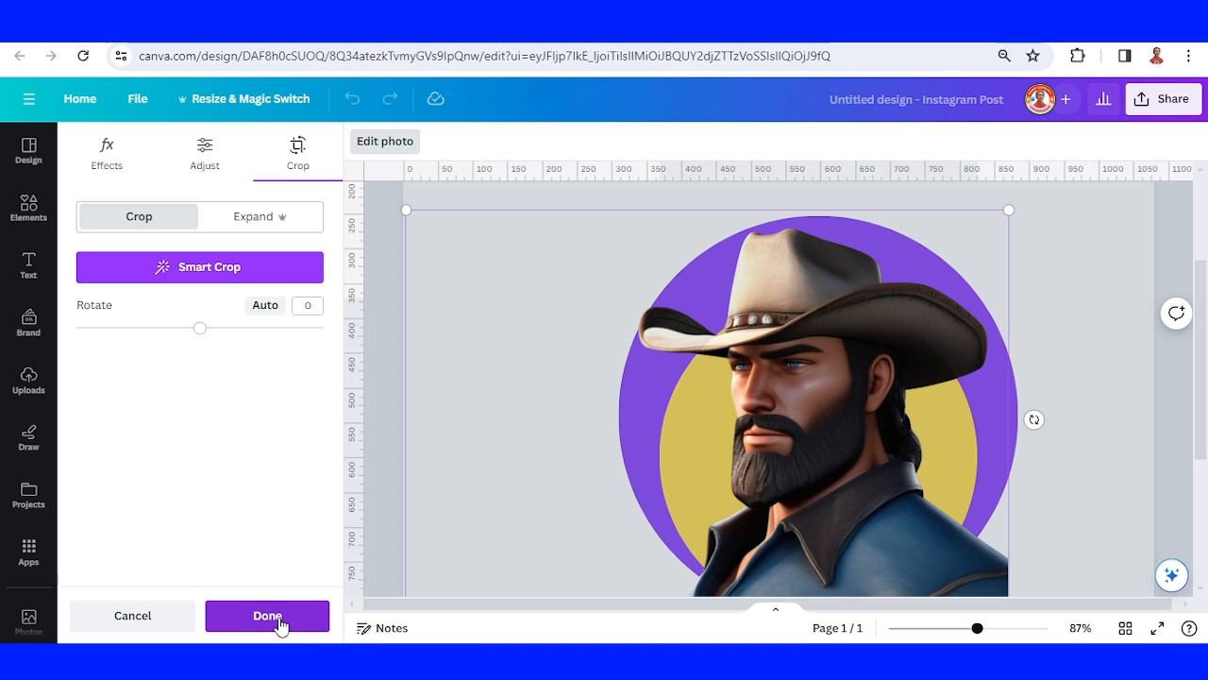
pyautogui.click(268, 615)
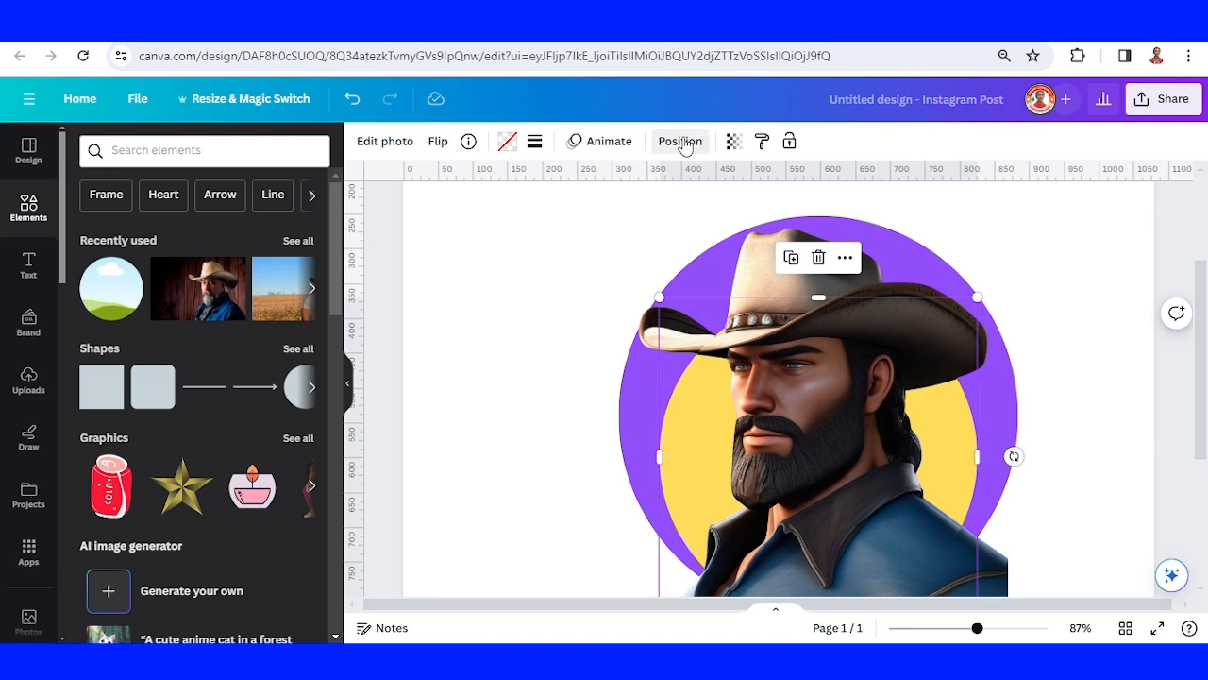
# - Drag the lower avatar into the purple circle frame so his body follows its edge
pyautogui.click(679, 140)
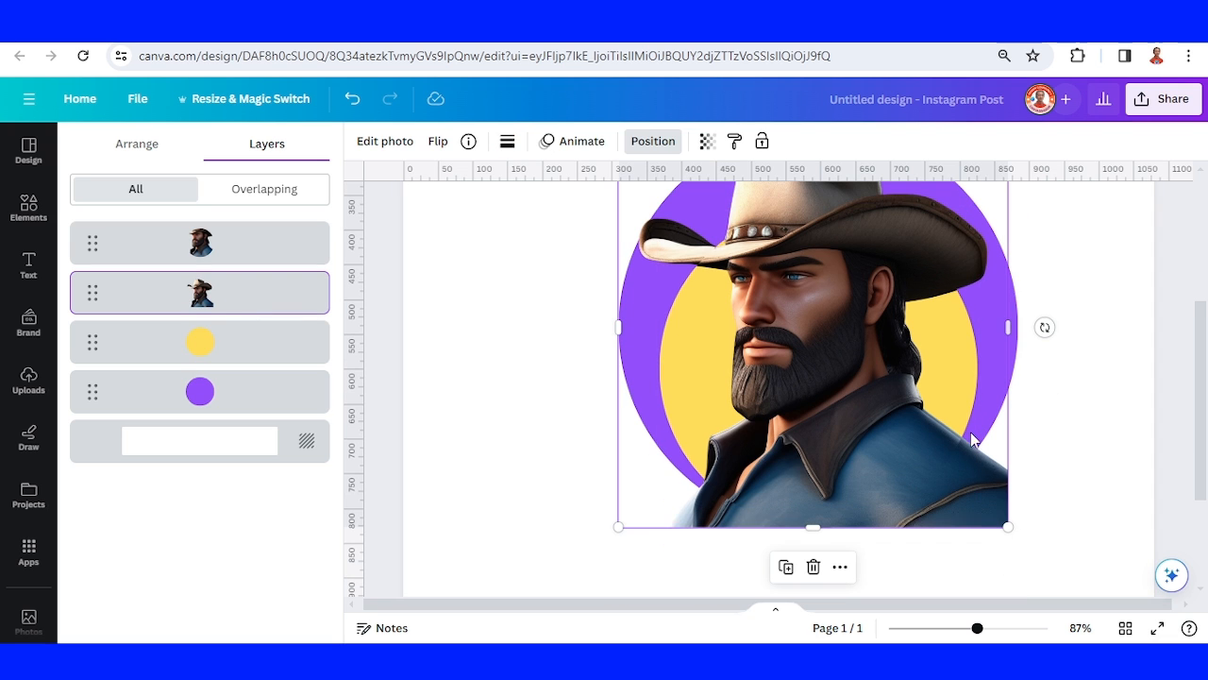
pyautogui.moveTo(811, 525); pyautogui.dragTo(812, 427)
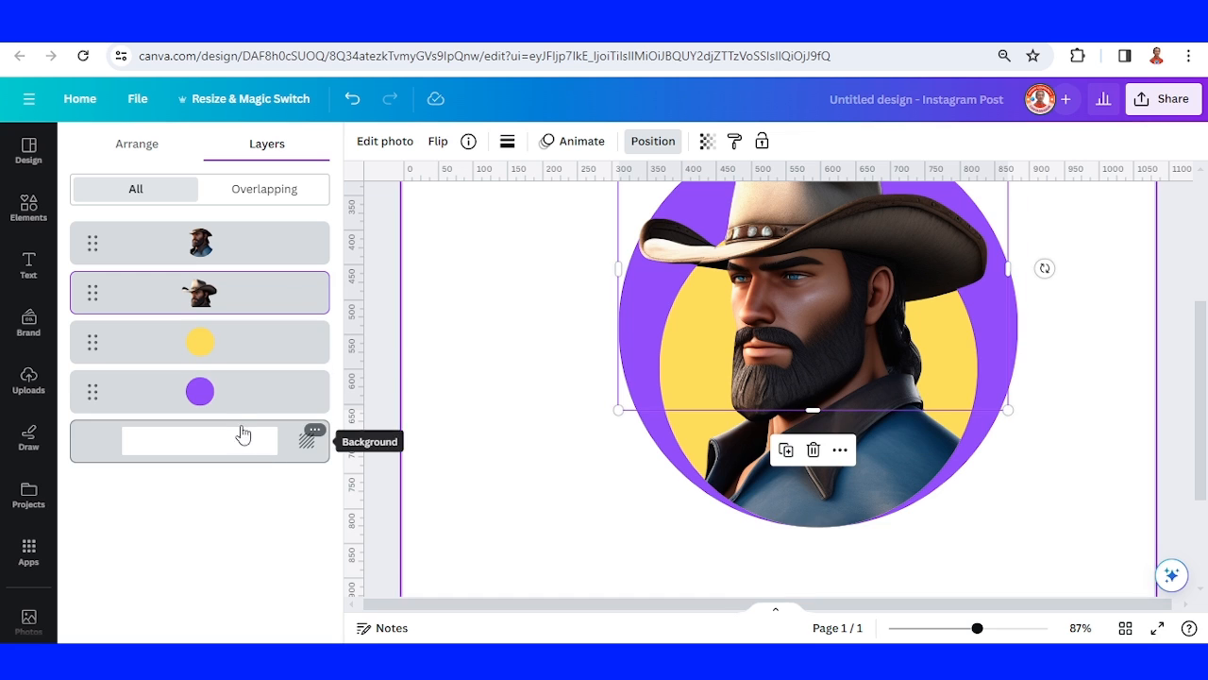
pyautogui.click(200, 391)
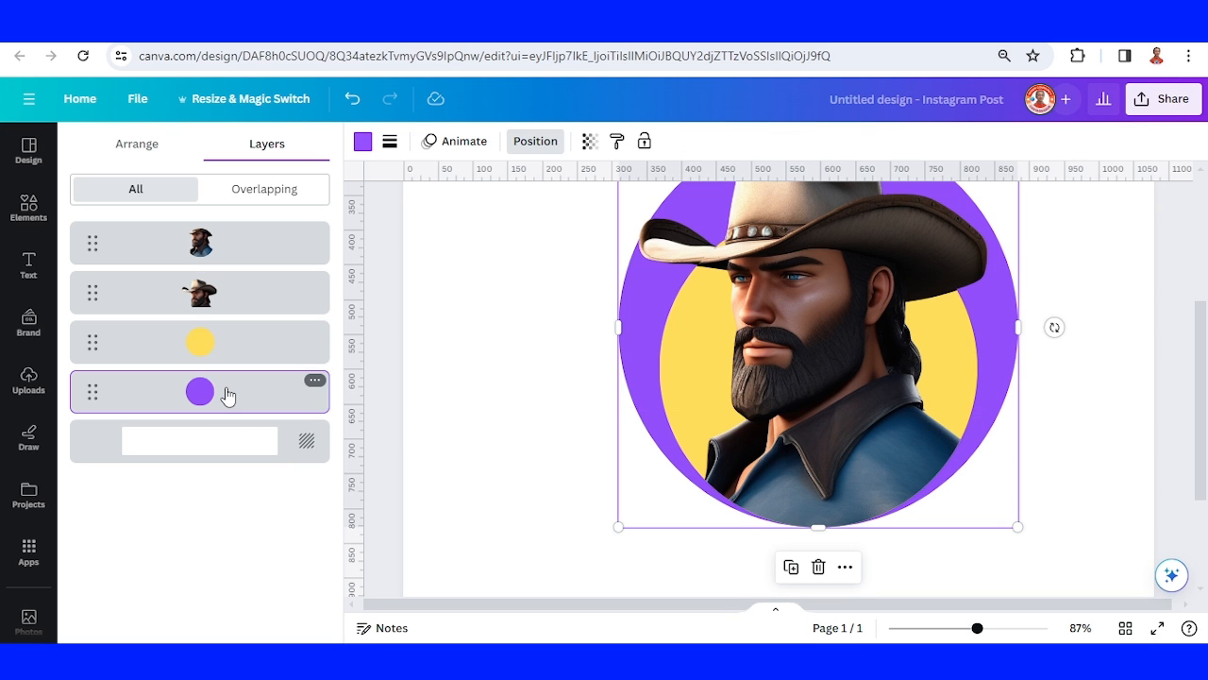